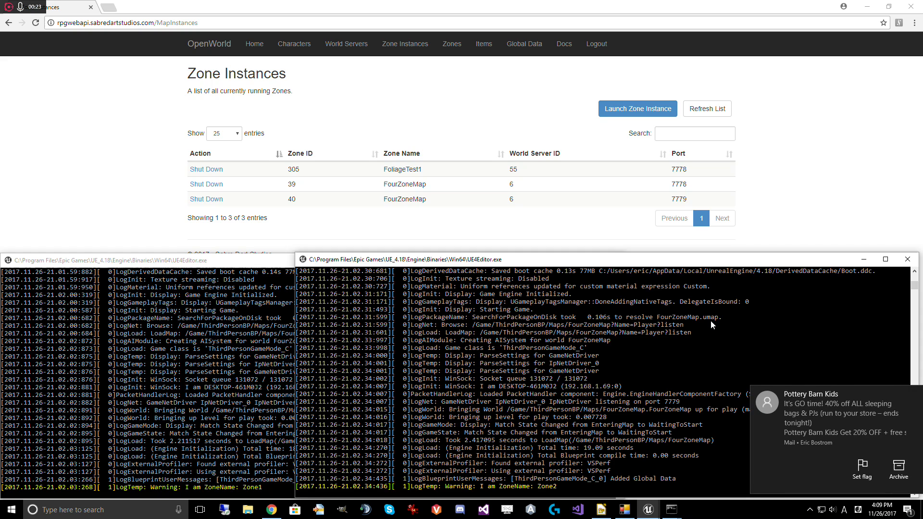
pyautogui.moveTo(629, 408)
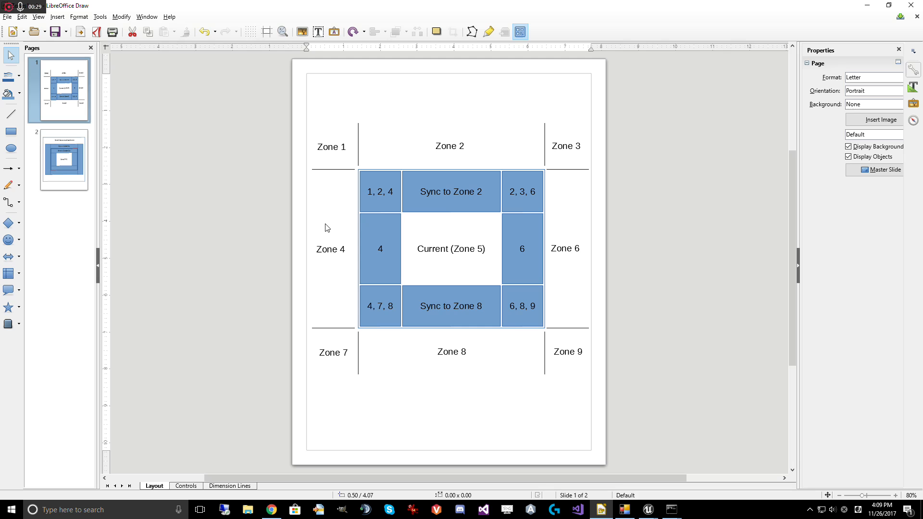
pyautogui.moveTo(390, 367)
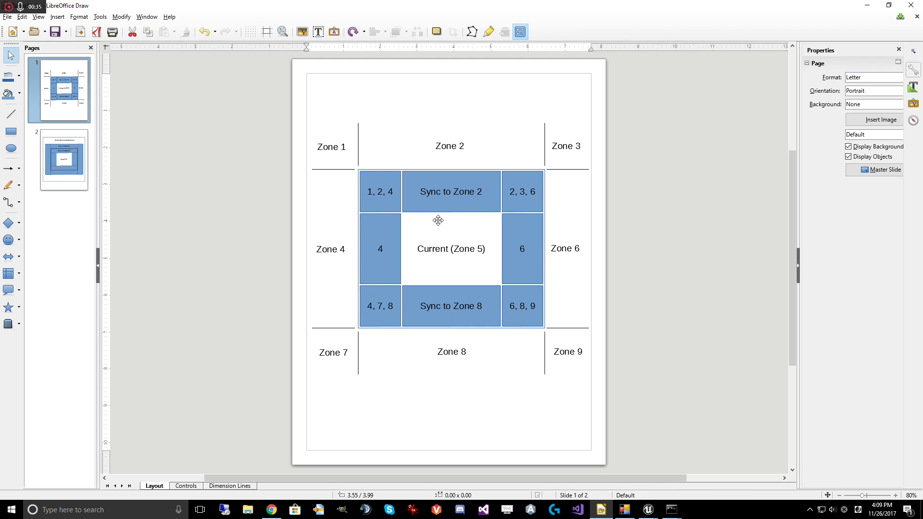
pyautogui.moveTo(459, 183)
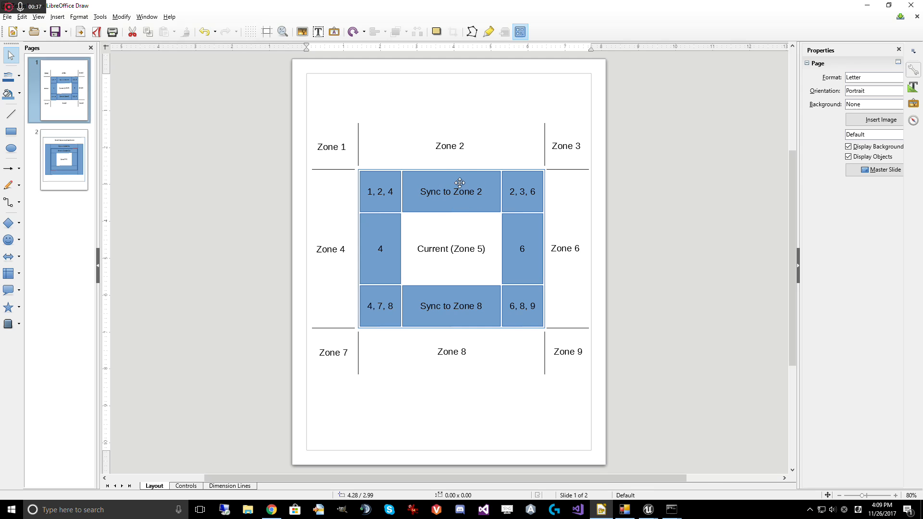
pyautogui.moveTo(458, 152)
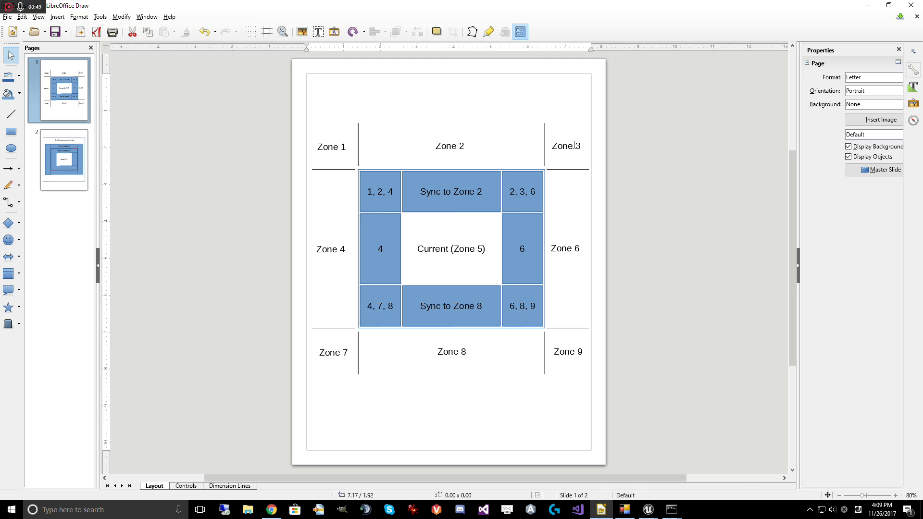
pyautogui.moveTo(569, 212)
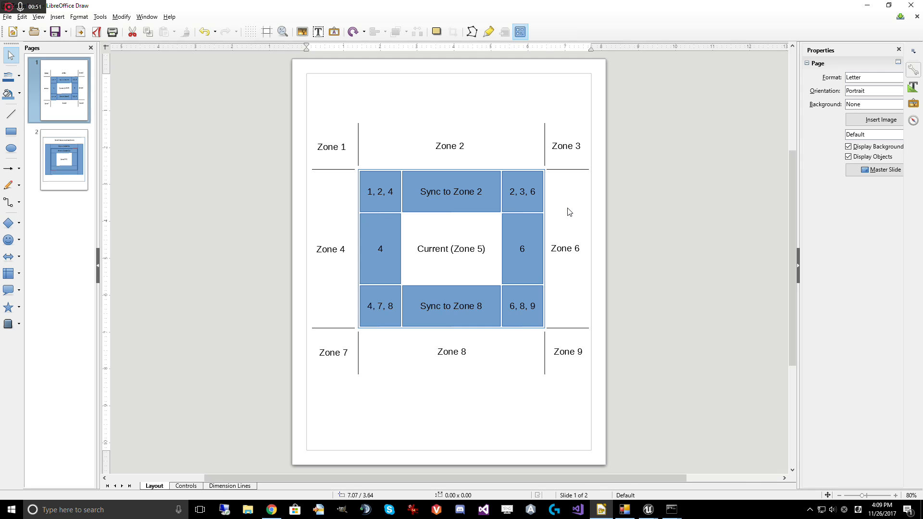
pyautogui.moveTo(530, 181)
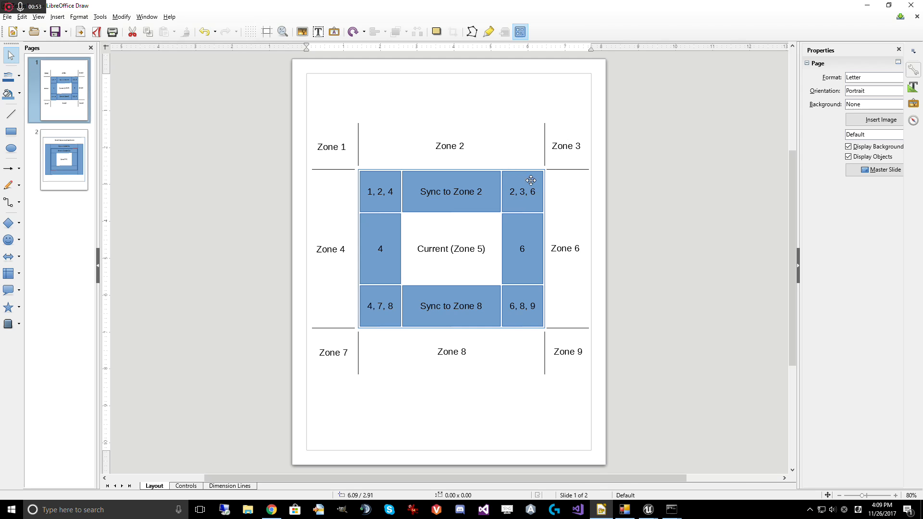
pyautogui.moveTo(516, 197)
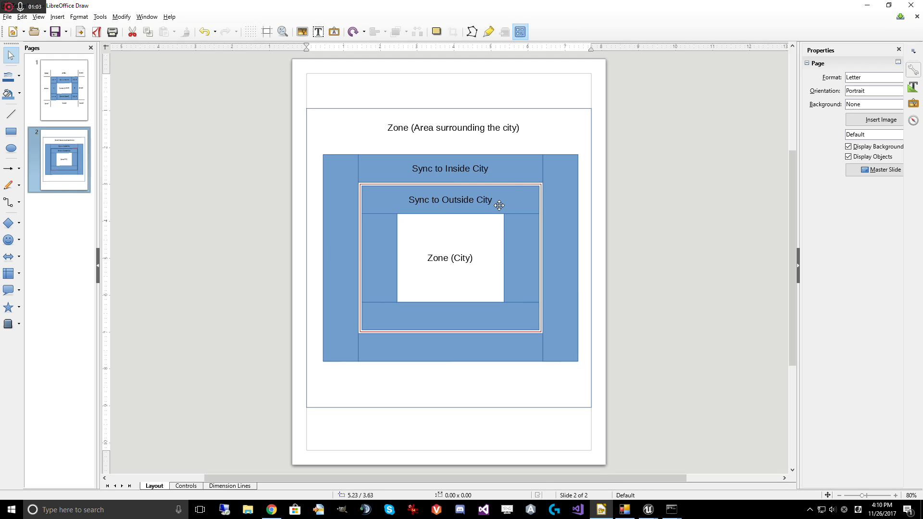
pyautogui.moveTo(393, 87)
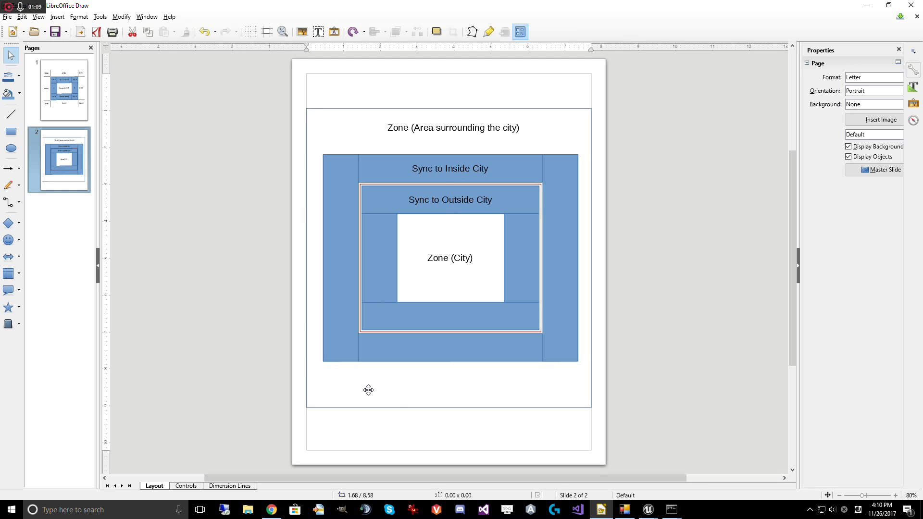
pyautogui.moveTo(463, 215)
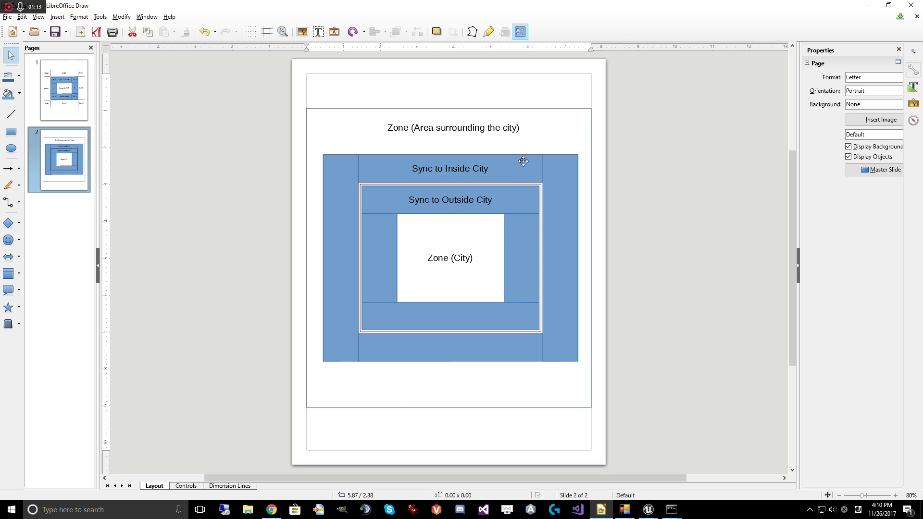
pyautogui.moveTo(474, 209)
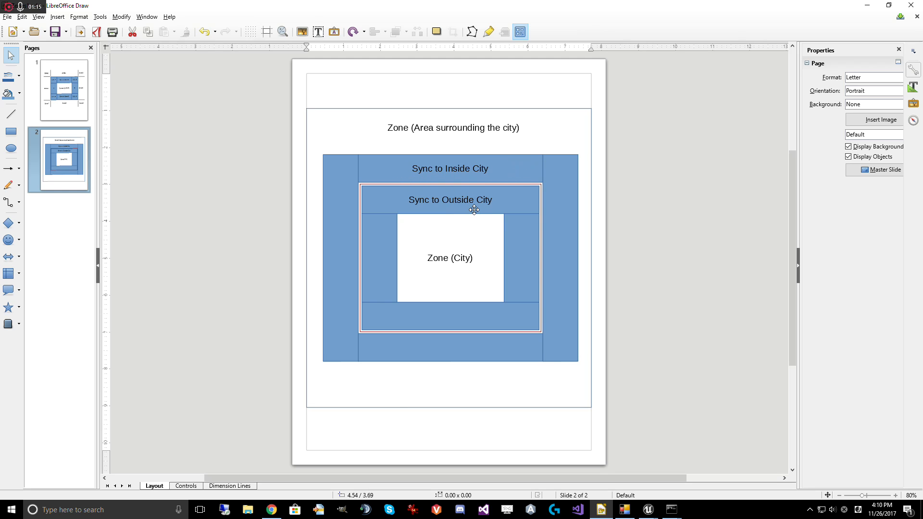
pyautogui.moveTo(496, 164)
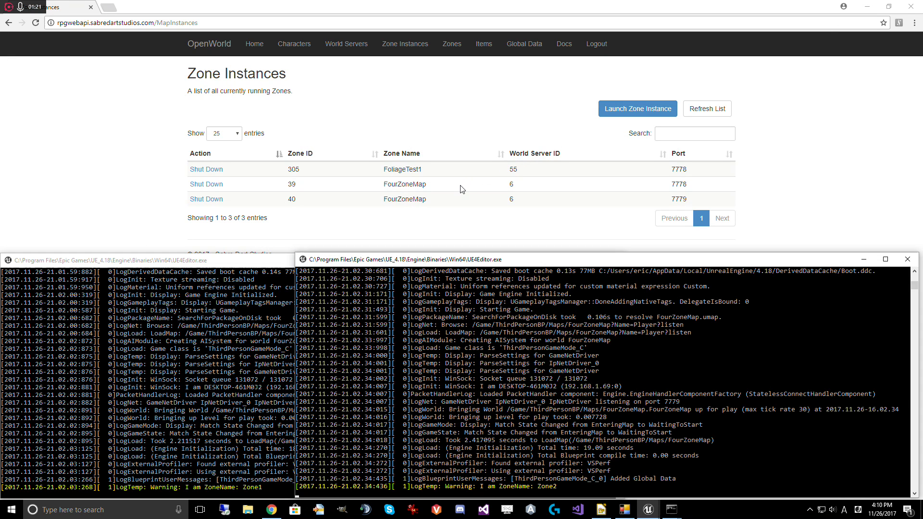
pyautogui.moveTo(381, 189)
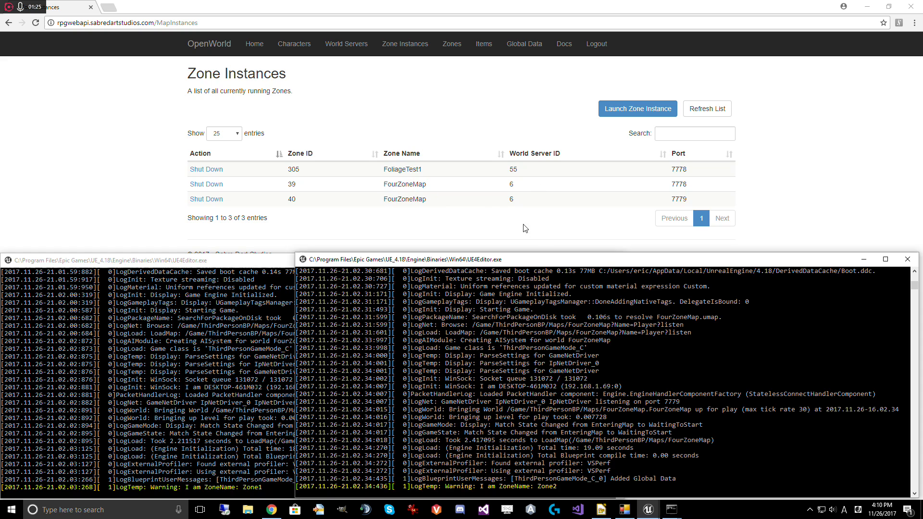
pyautogui.moveTo(680, 184)
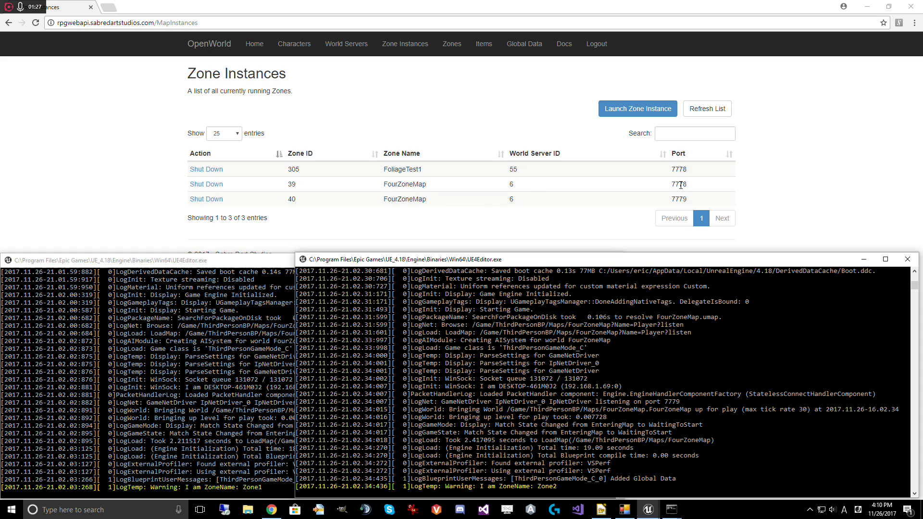
pyautogui.moveTo(678, 199)
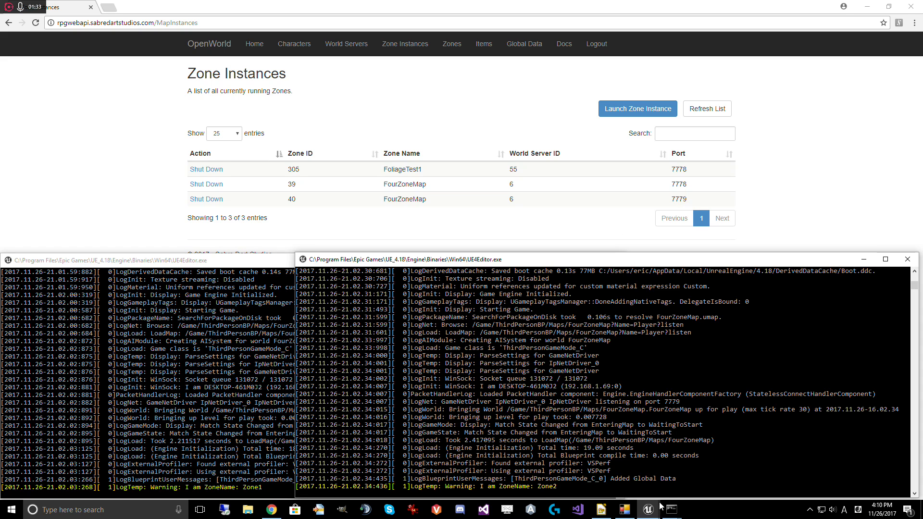
# - Enter the world as Dart9 in one client, then select Dart7 in the other
pyautogui.click(648, 509)
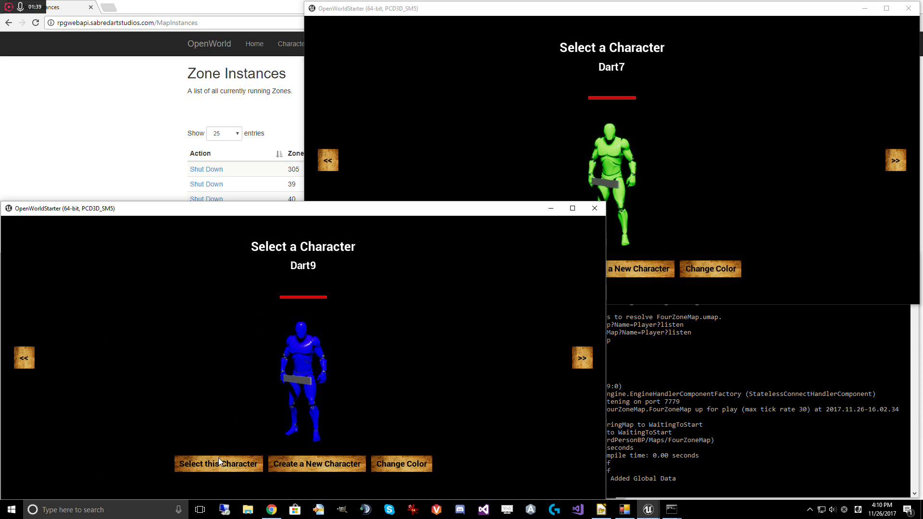
pyautogui.click(218, 464)
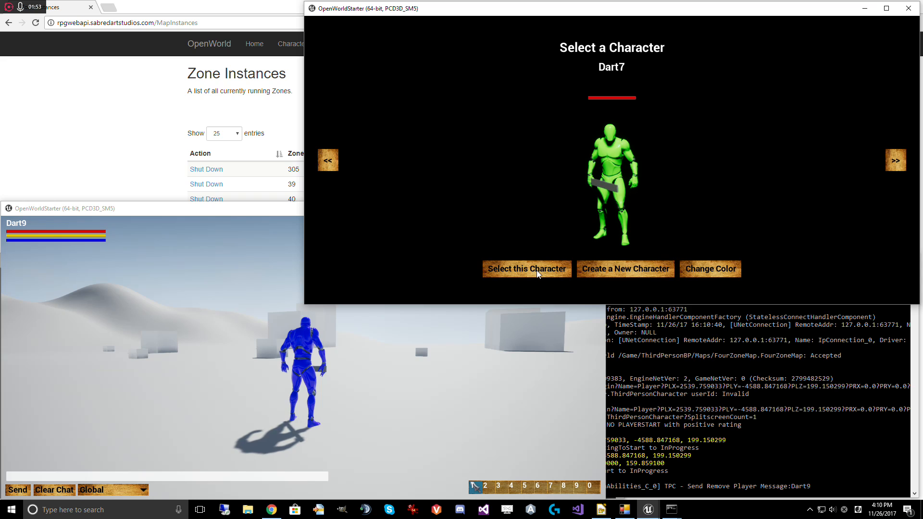
pyautogui.click(526, 269)
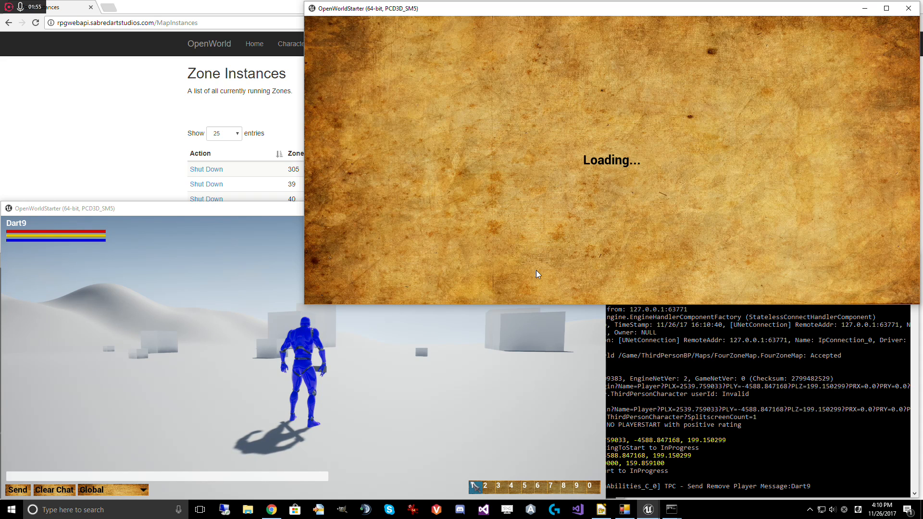